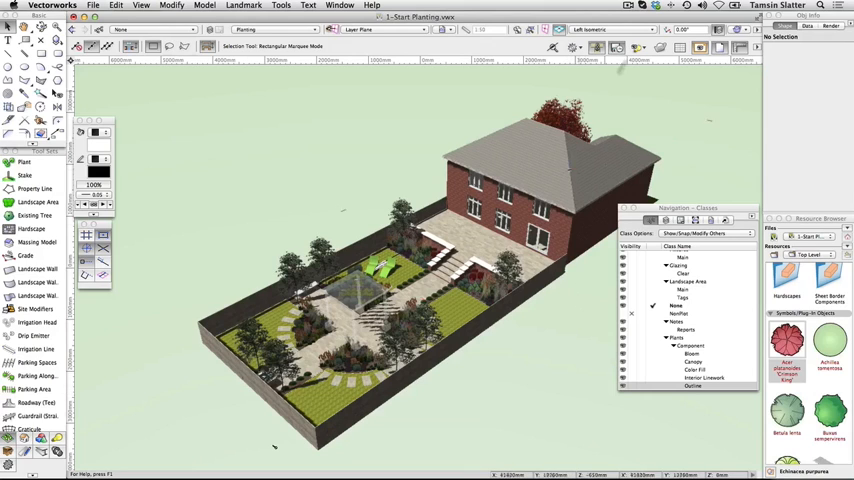
Step: Switch to Top/Plan view and make Green Roof Planting the active design layer
click(610, 28)
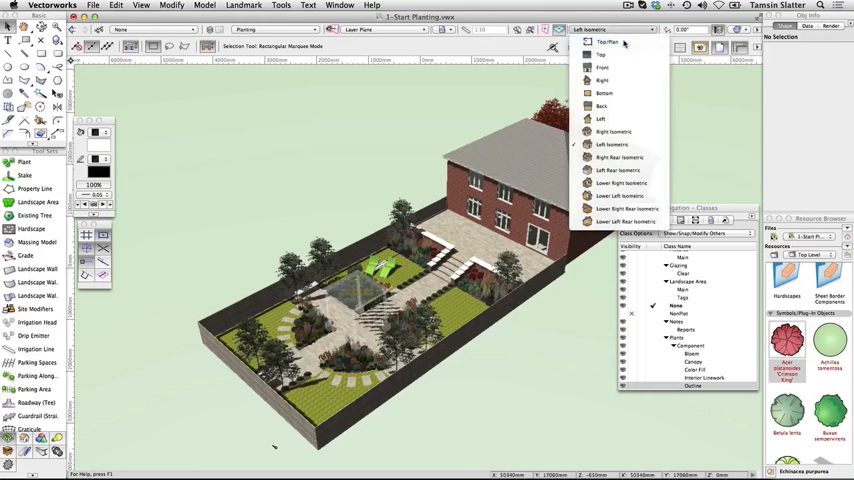
click(608, 40)
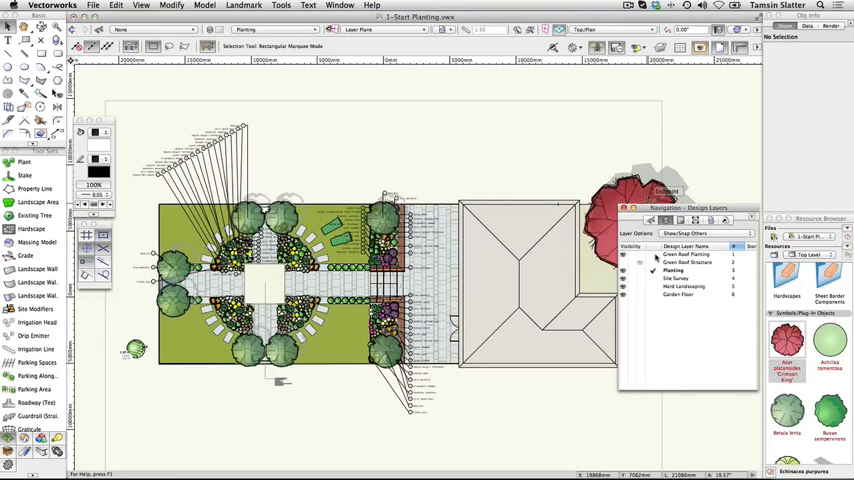
click(688, 256)
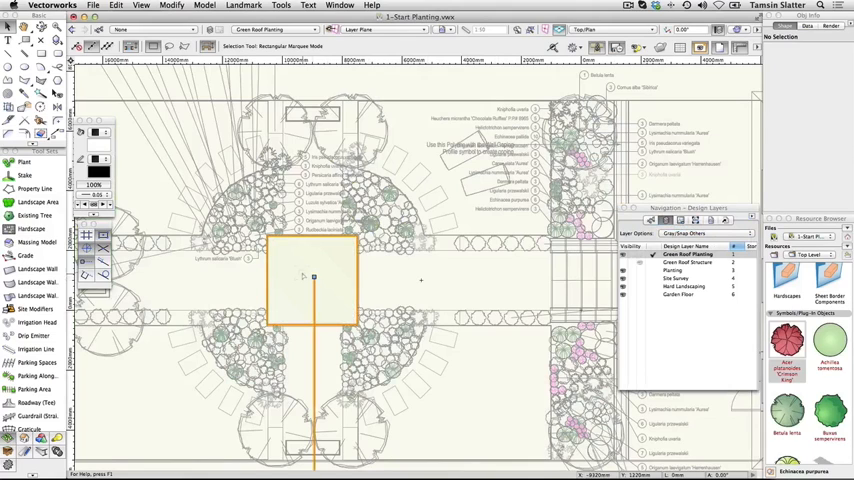
Step: Finish the square landscape area over the central paved area between the planted circles
click(312, 276)
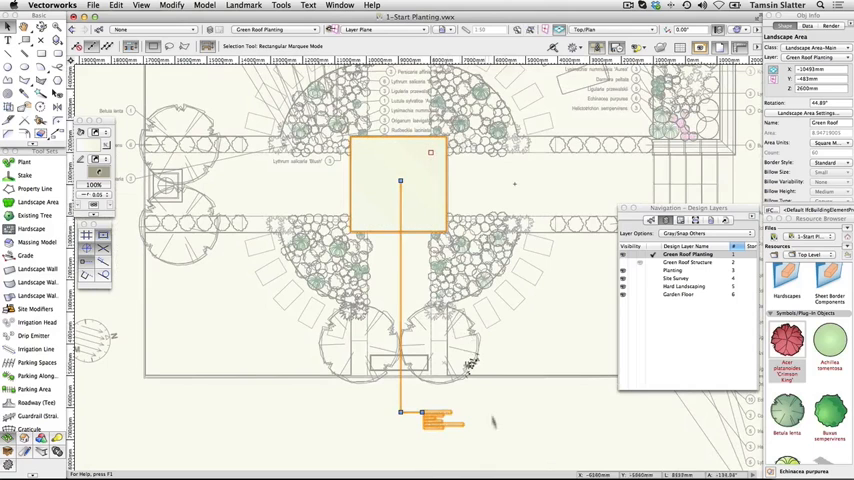
mouse_move(470, 440)
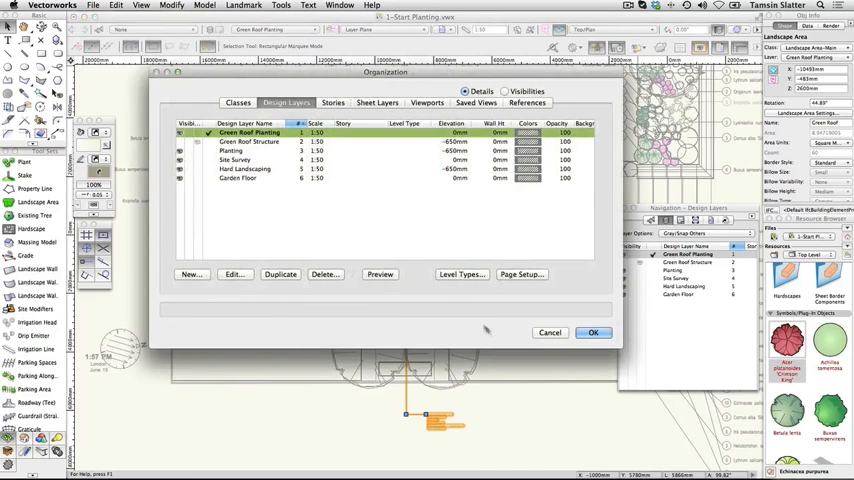
Step: Confirm the Organization dialog listing the design layers
click(592, 332)
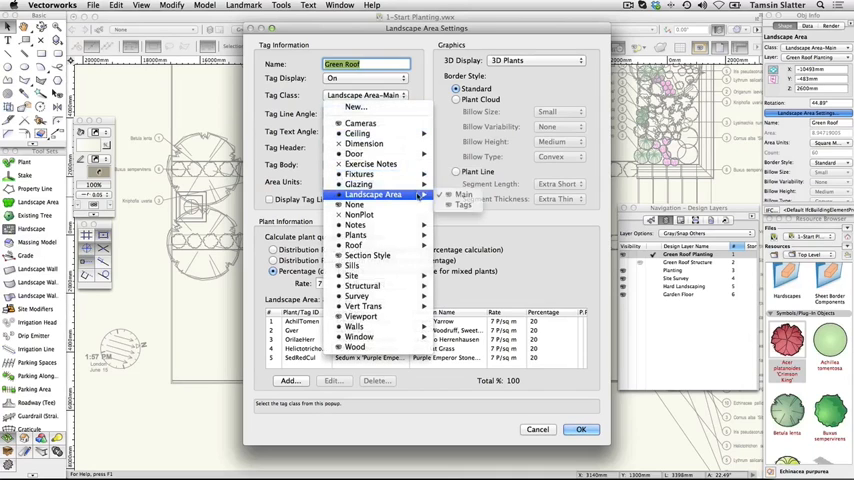
Step: Give the Green Roof area a tag-class tag showing Percentage-Latin Name, square-metre units and a Plant Line border
click(464, 194)
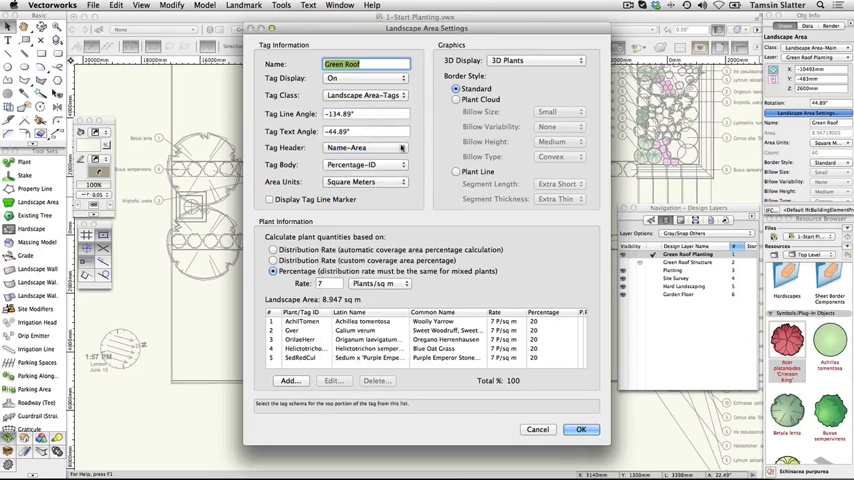
click(364, 164)
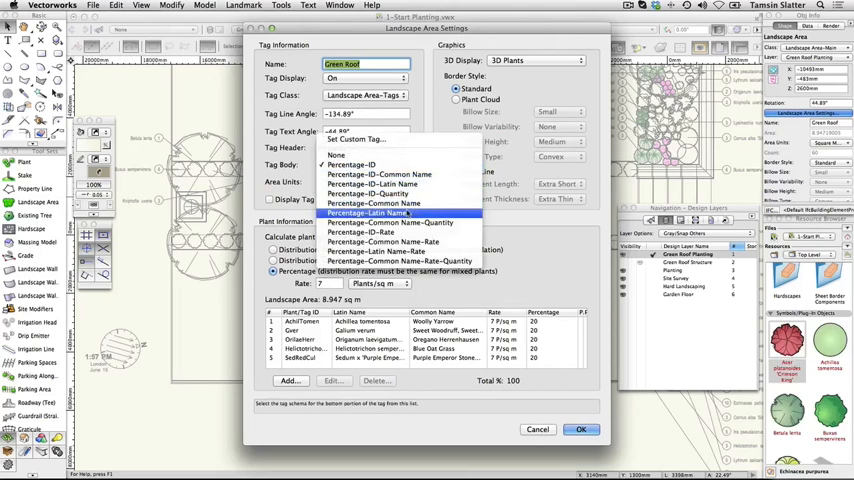
click(376, 212)
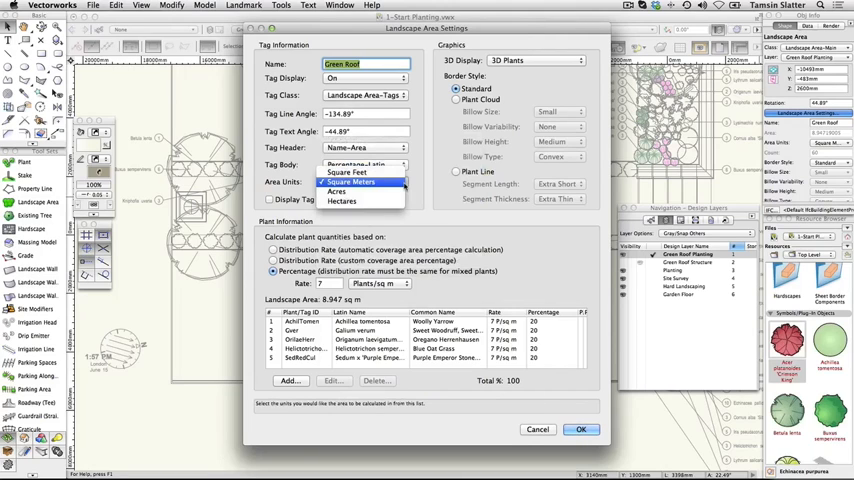
click(352, 180)
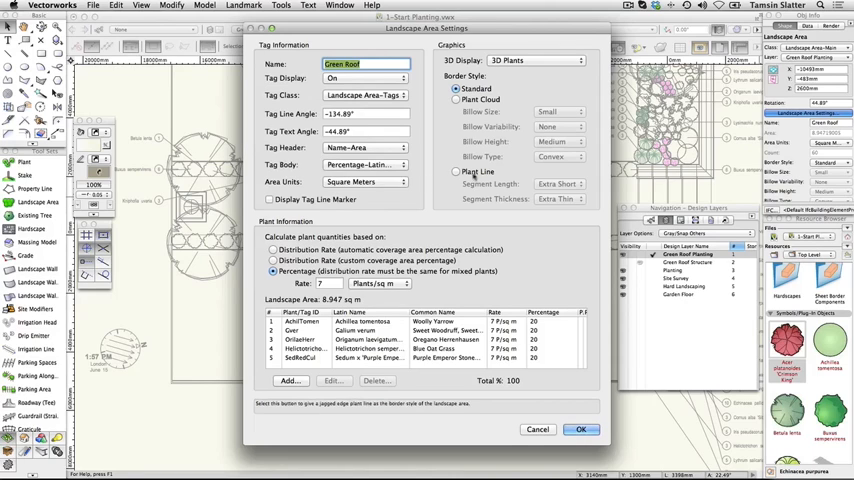
click(458, 172)
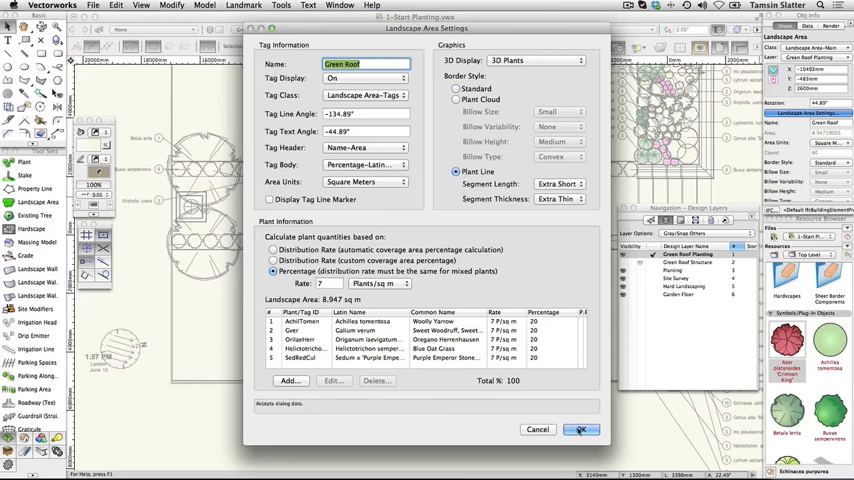
click(580, 428)
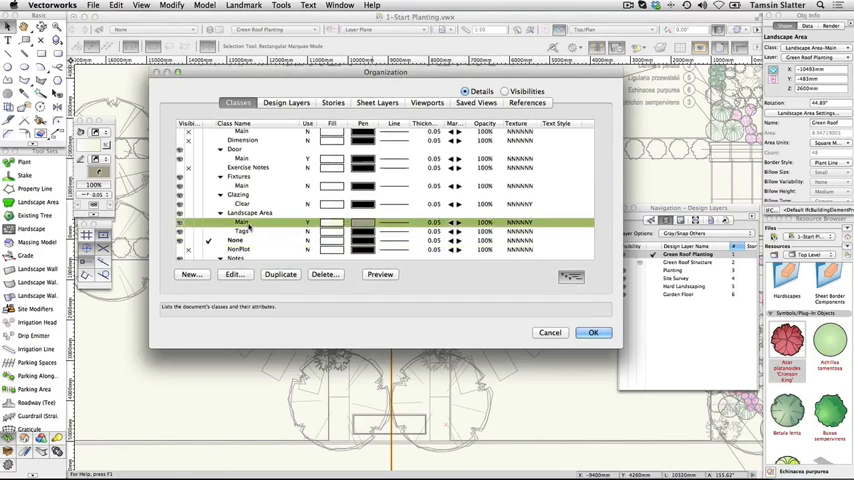
Step: Edit the Landscape Area tag class row in the Classes tab and confirm the changes
click(232, 274)
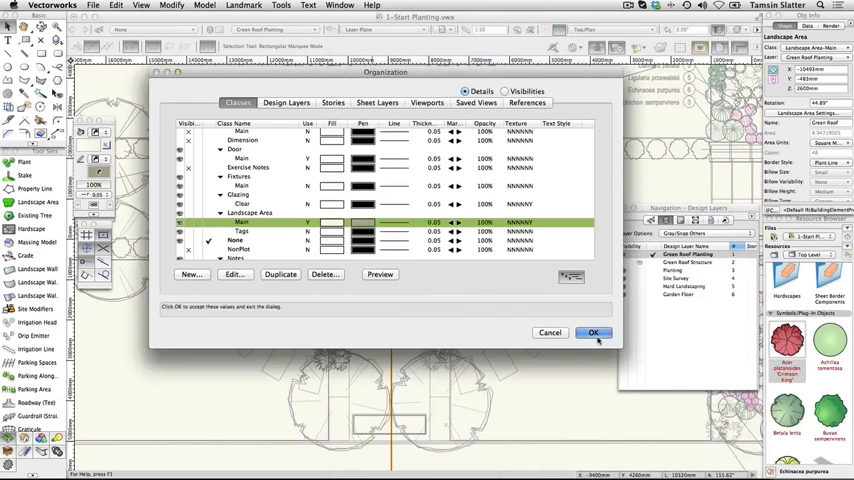
click(592, 332)
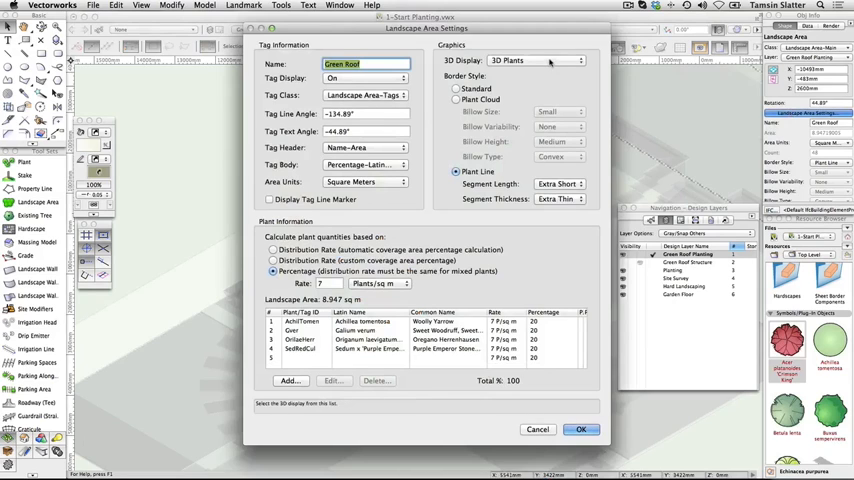
click(536, 60)
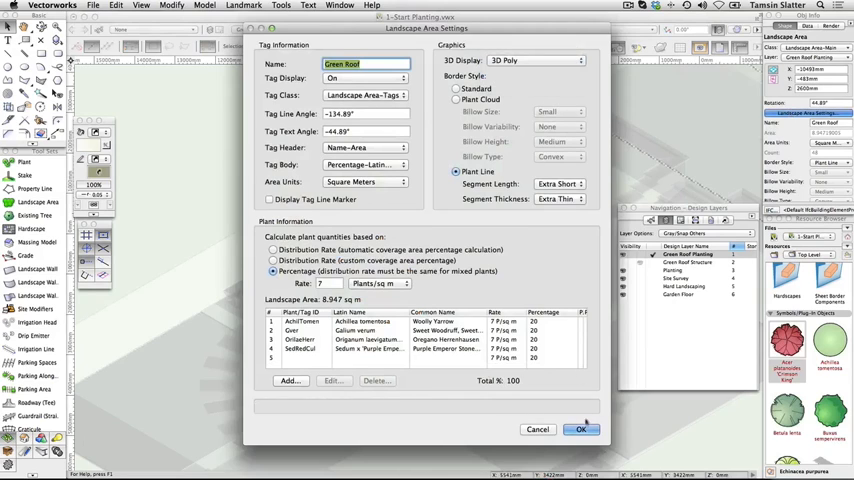
click(580, 428)
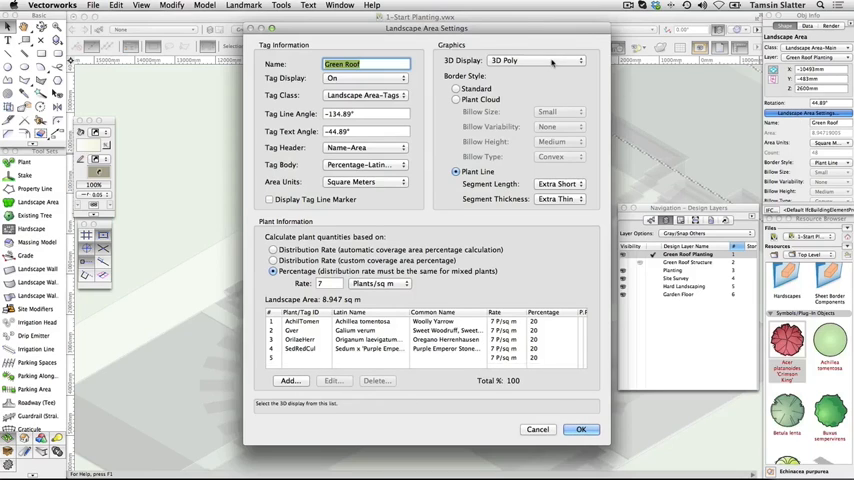
click(536, 60)
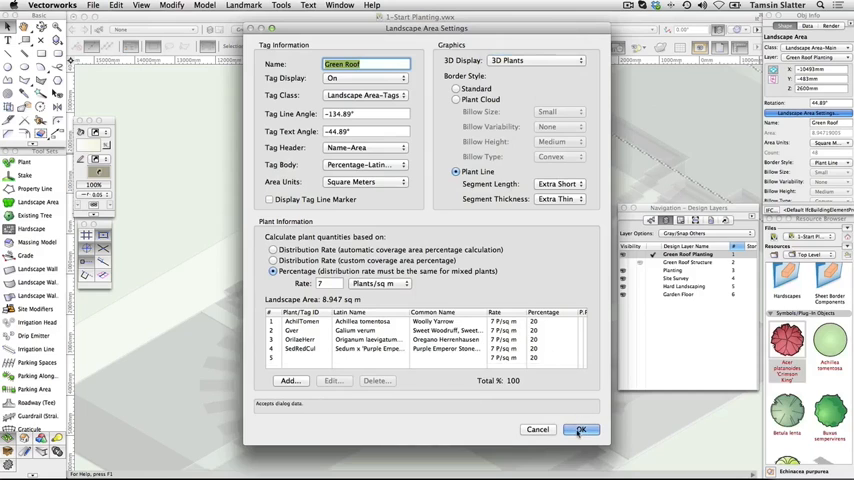
click(580, 428)
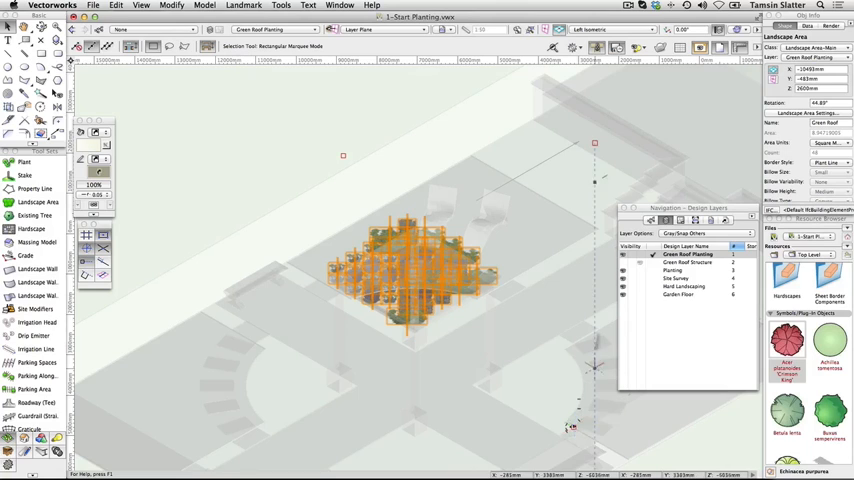
Step: Return the drawing to Top/Plan view from the 3D look at the planting
click(596, 28)
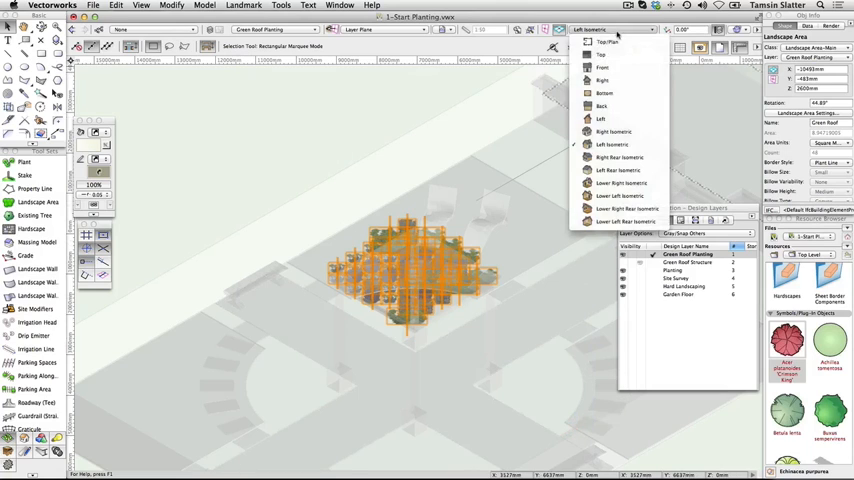
click(604, 40)
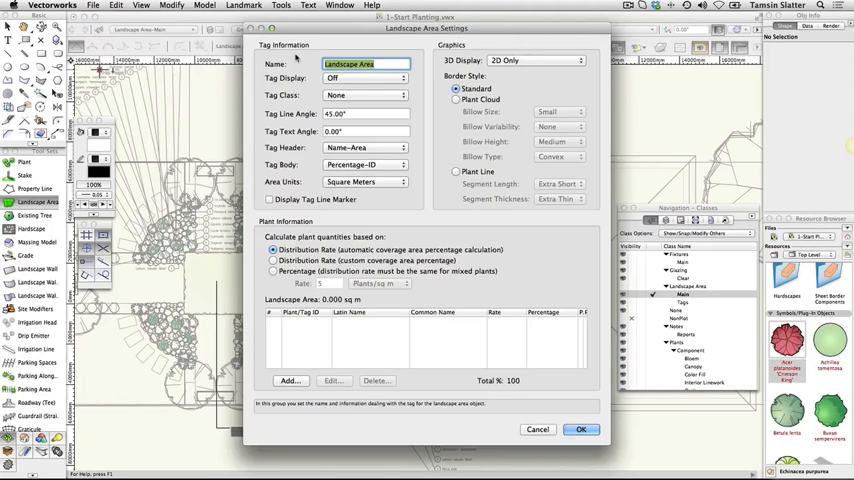
Step: Name the area 'Mixed Plants' with a tag-class tag showing Percentage-Latin Name in square meters
text(Mixed Plants)
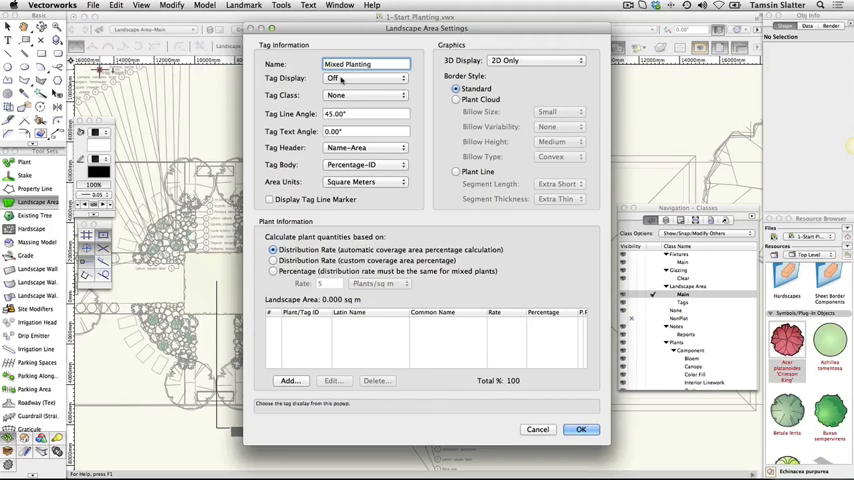
click(364, 78)
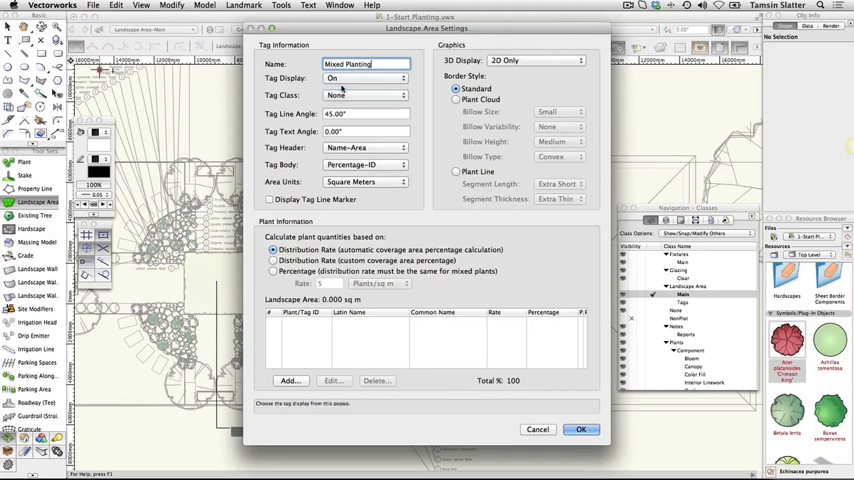
click(364, 96)
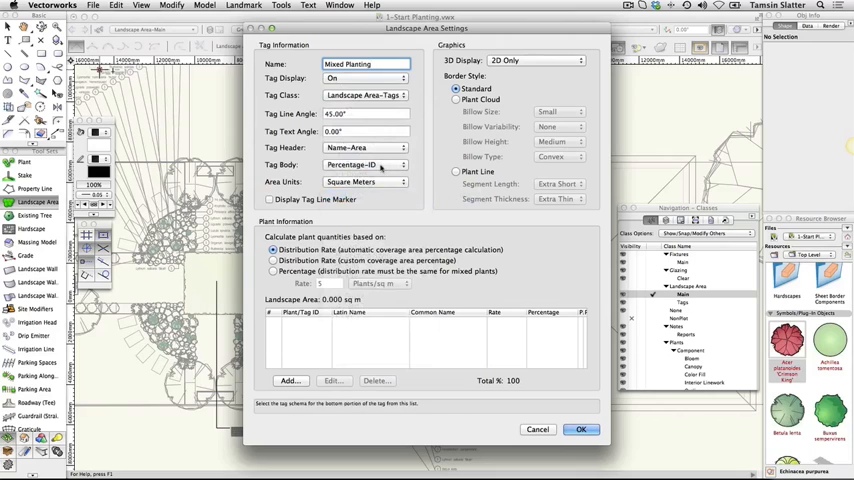
click(364, 148)
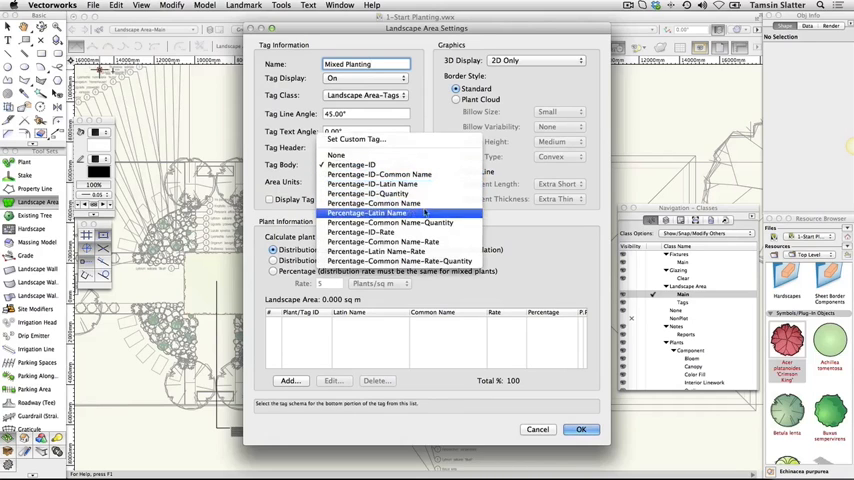
click(368, 212)
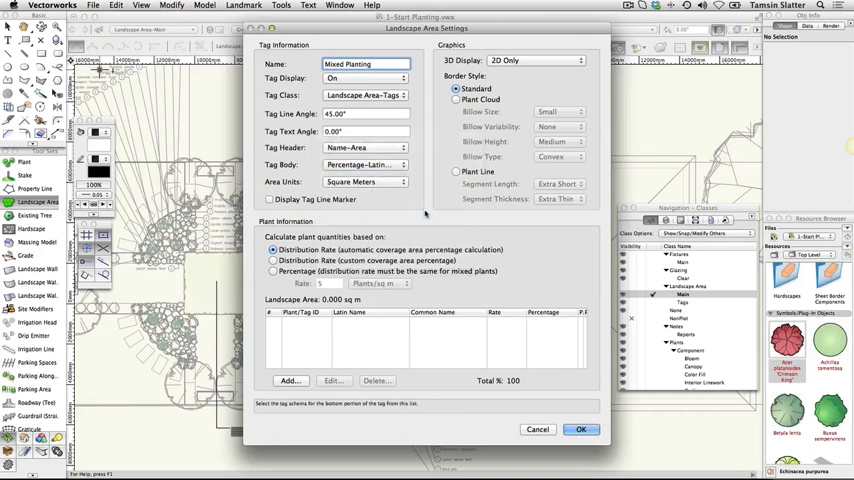
click(364, 180)
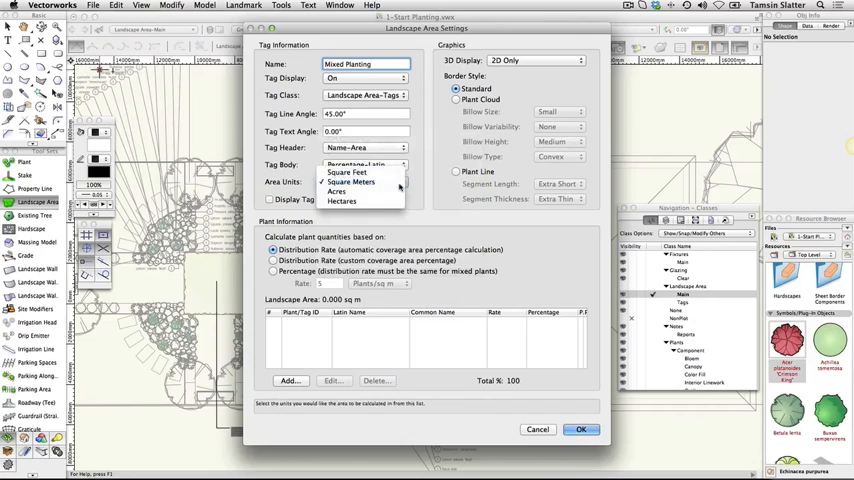
click(350, 180)
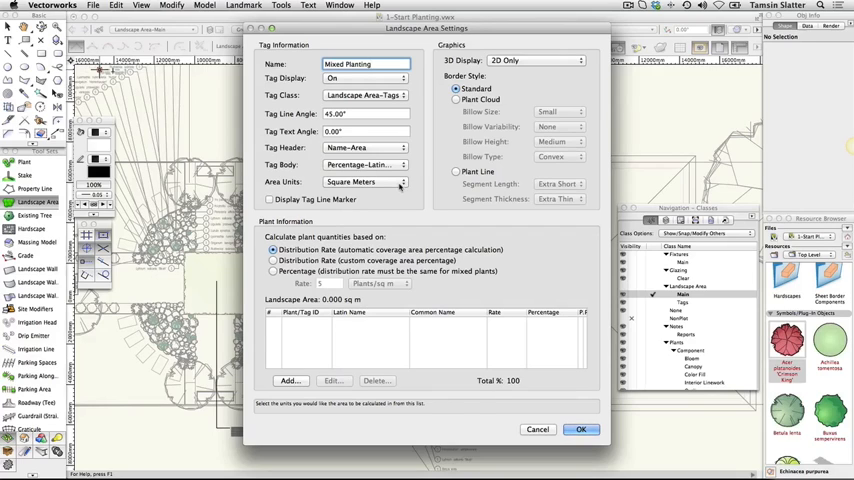
Step: Show the Mixed Planting as 3D plants and use custom coverage percentages
click(536, 60)
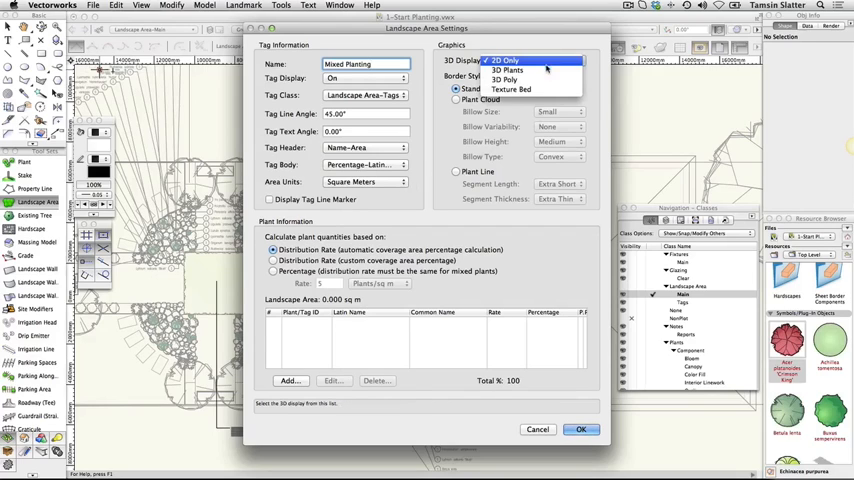
click(508, 70)
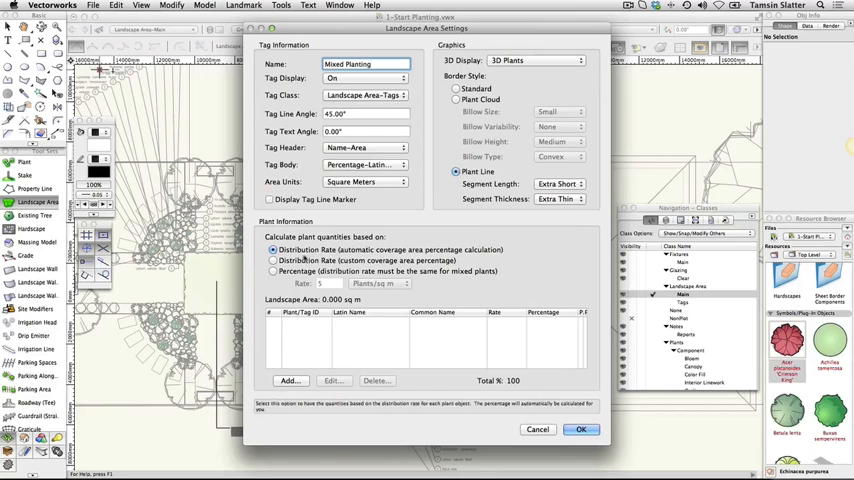
click(274, 260)
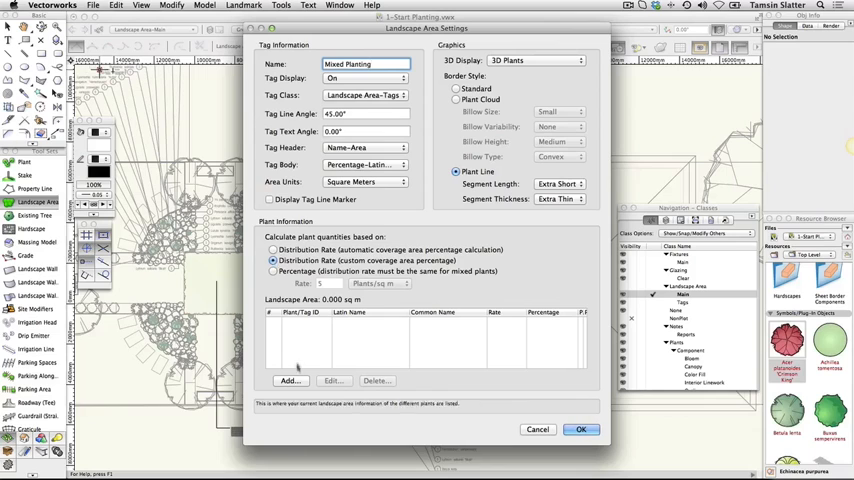
Step: Add Torch Lily (Kniphofia) at 7 plants per square meter with 30% coverage
click(290, 380)
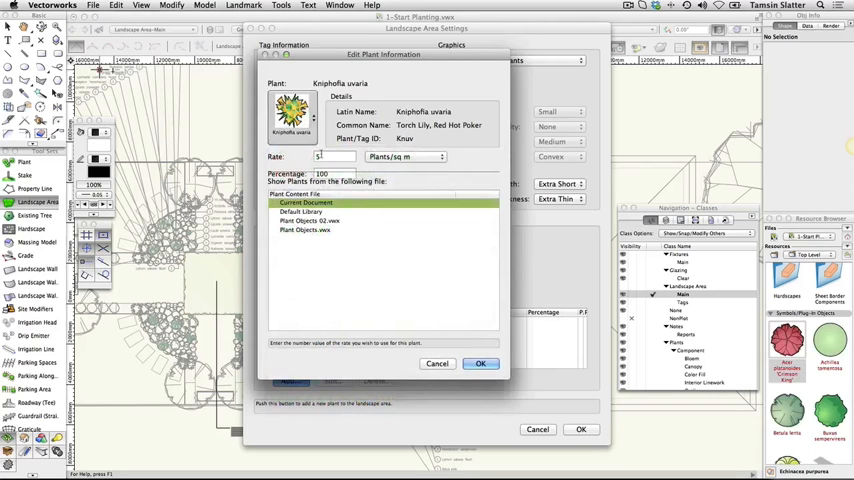
text(7)
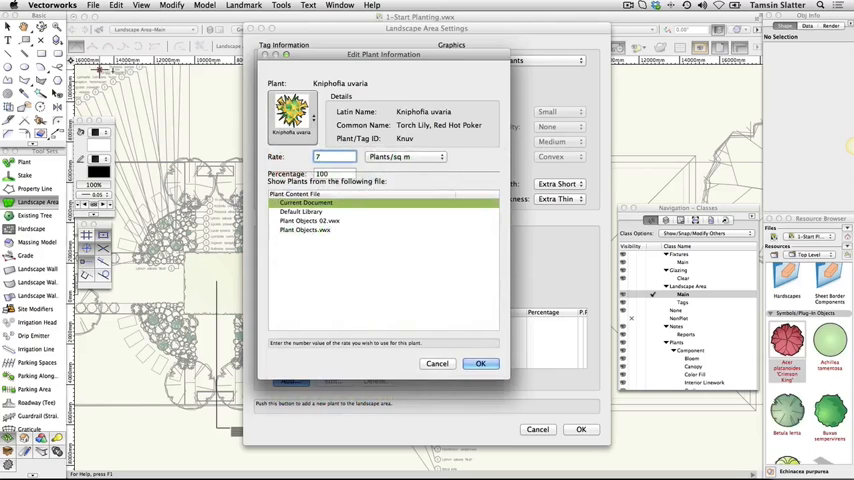
click(336, 174)
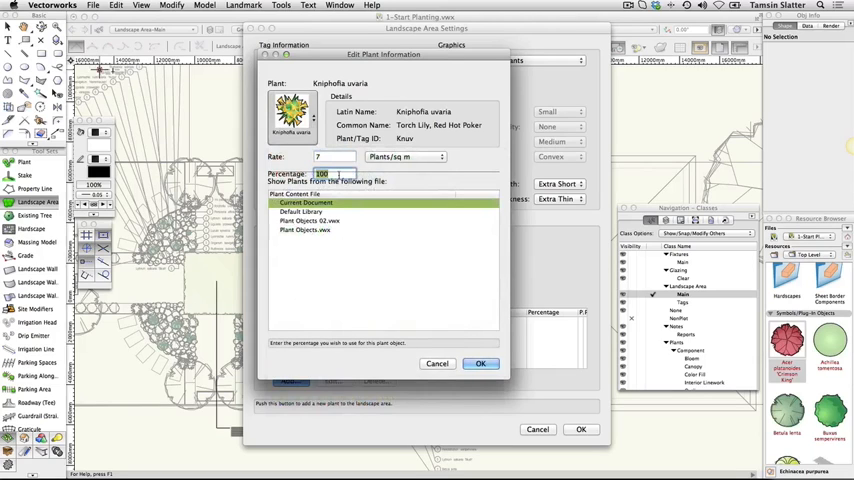
text(30)
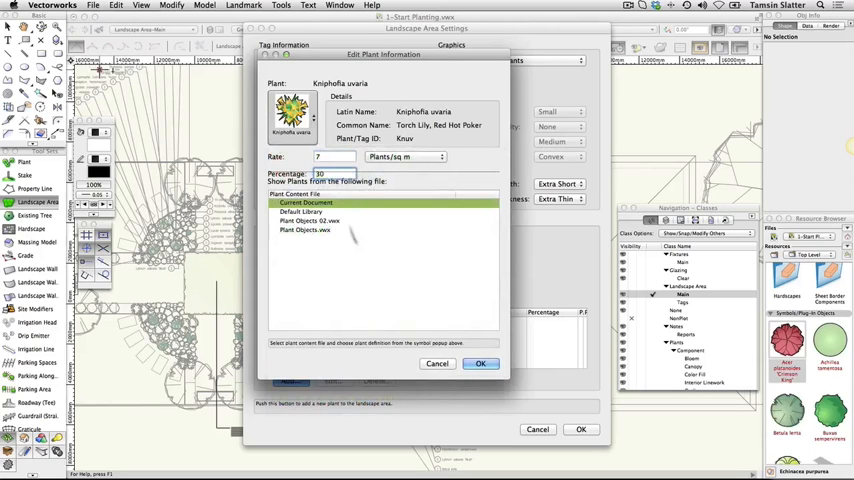
click(480, 364)
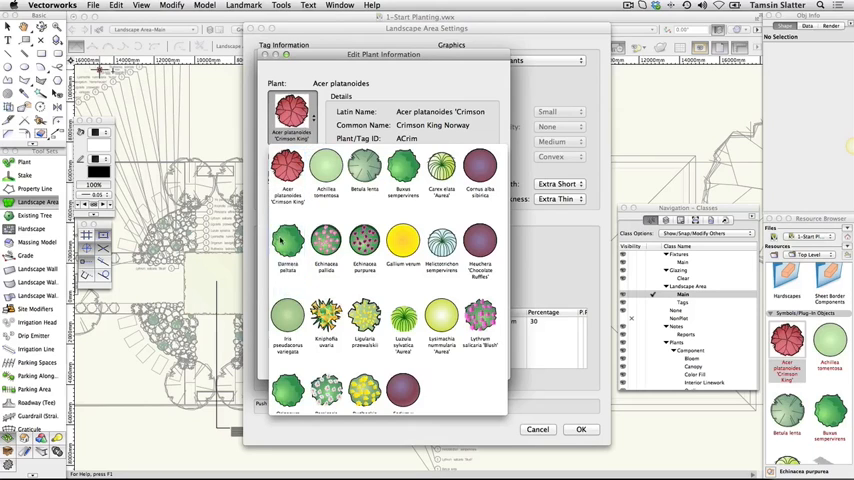
Step: Add Umbrella Plant at 20% coverage and Red Twig Dogwood with its coverage percentage
click(286, 246)
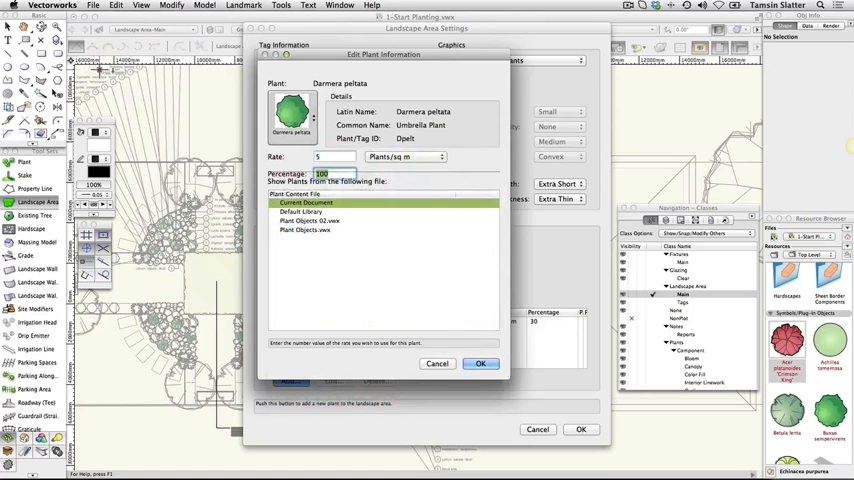
text(20)
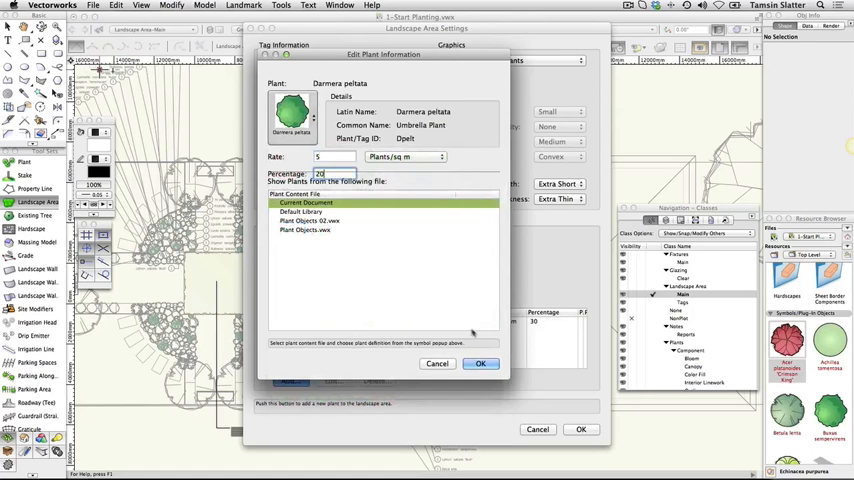
click(480, 364)
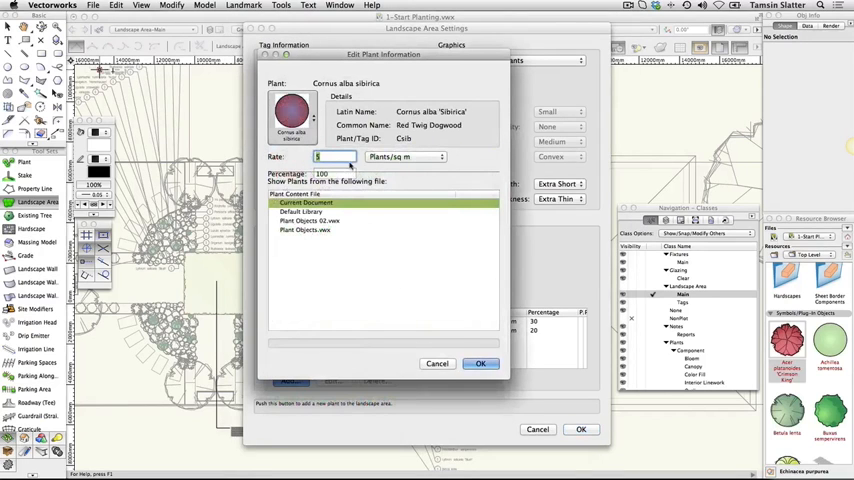
click(334, 156)
text(1)
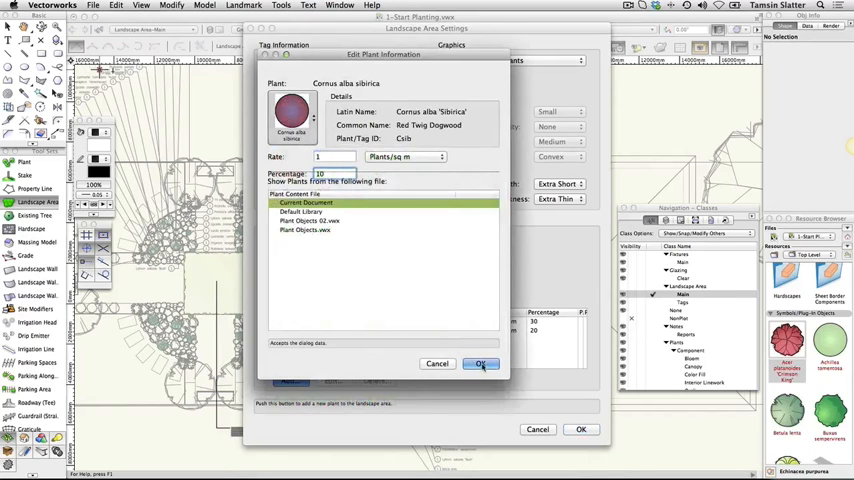
click(480, 364)
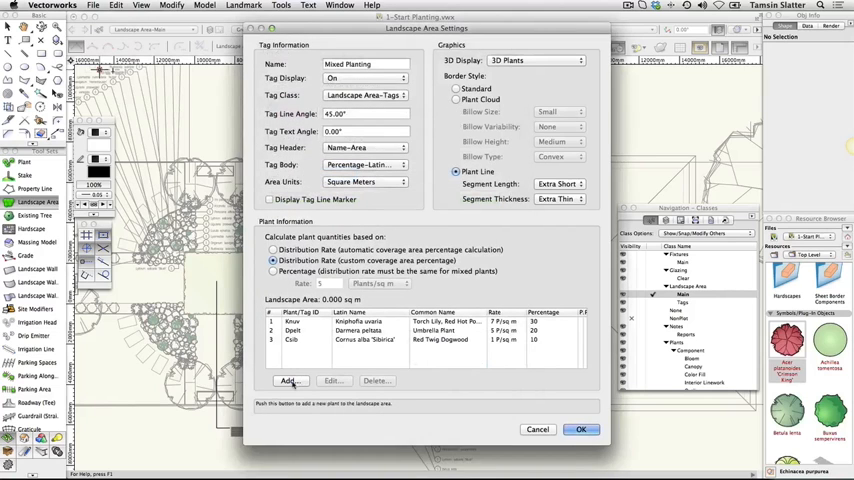
Step: Add Fleece Flower and Golden Variegated Sedge (20%) to complete the five-plant list
click(290, 380)
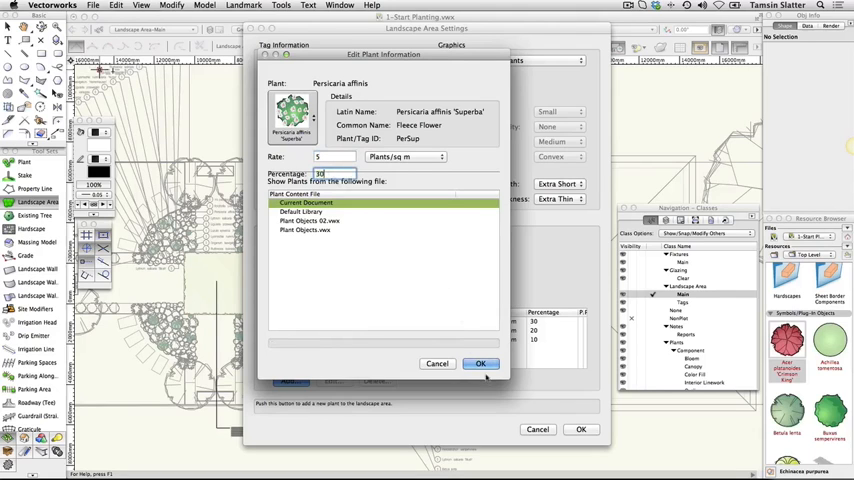
click(480, 364)
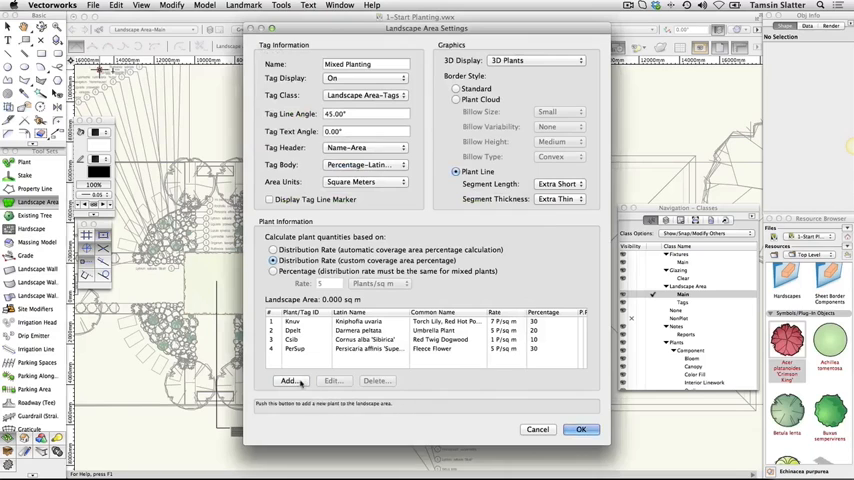
click(290, 380)
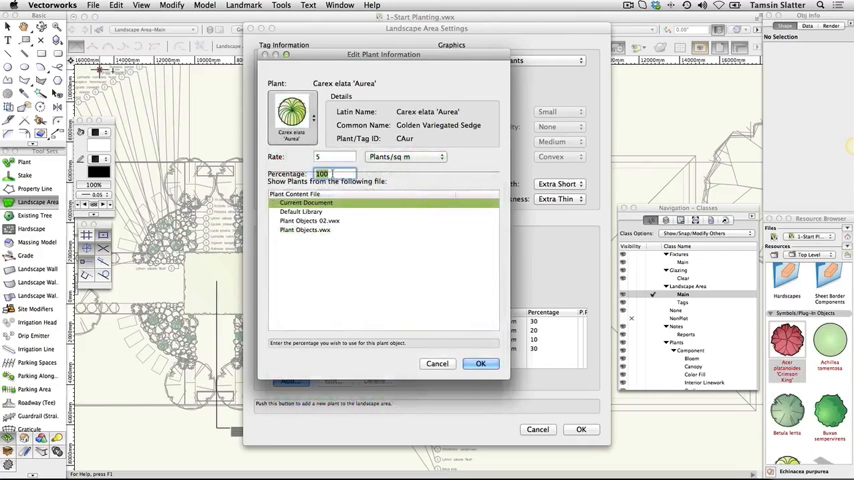
text(20)
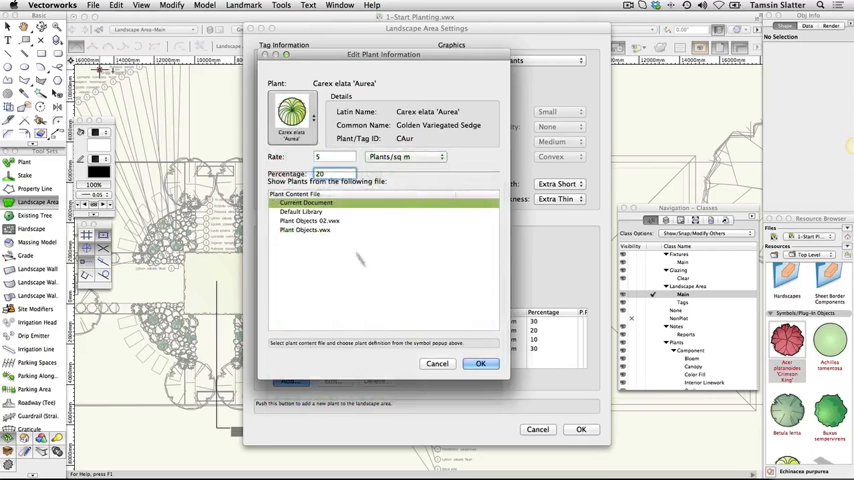
click(480, 364)
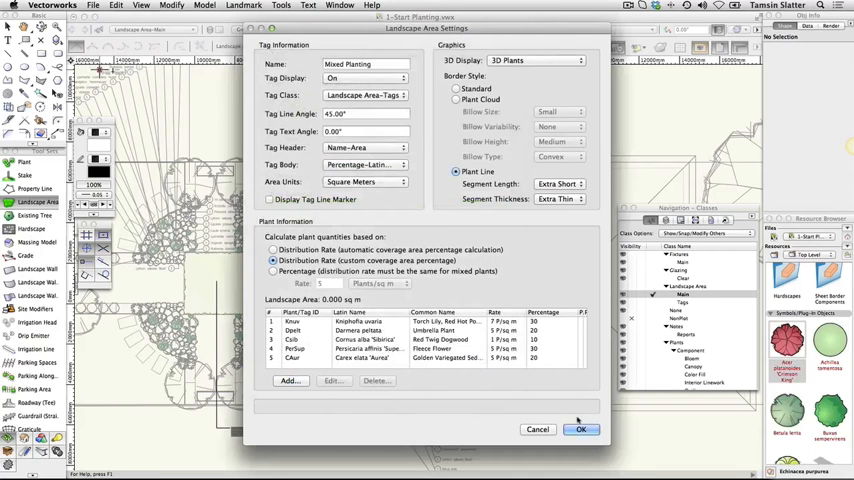
Step: Accept the Mixed Planting settings so the tagged, plant-line-bordered area appears on the plan
click(580, 428)
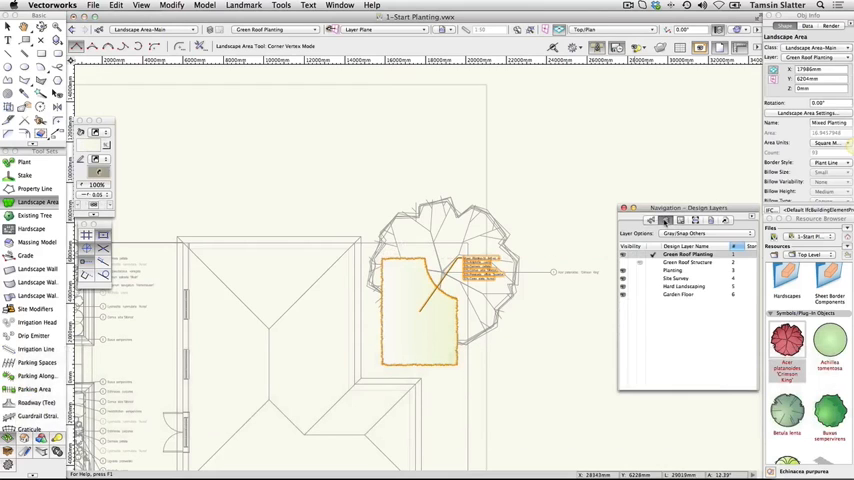
Step: Reassign the red Acer tree from the Planting layer to the Green Roof Planting layer
click(676, 270)
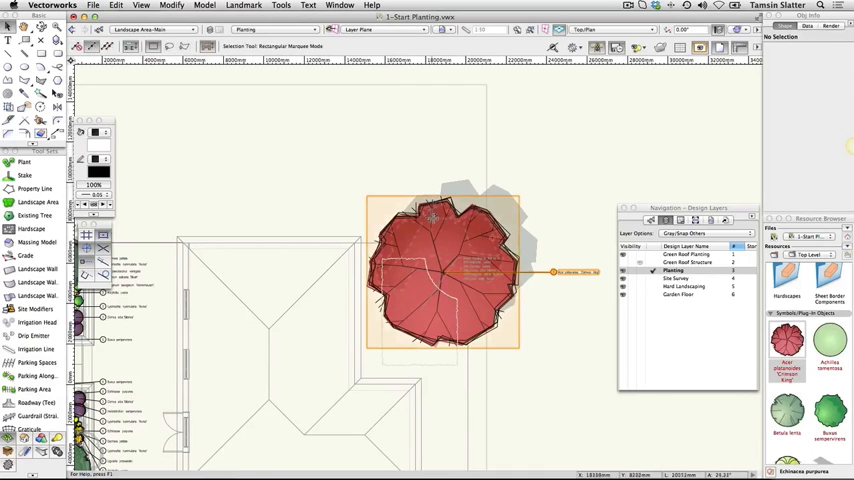
click(444, 270)
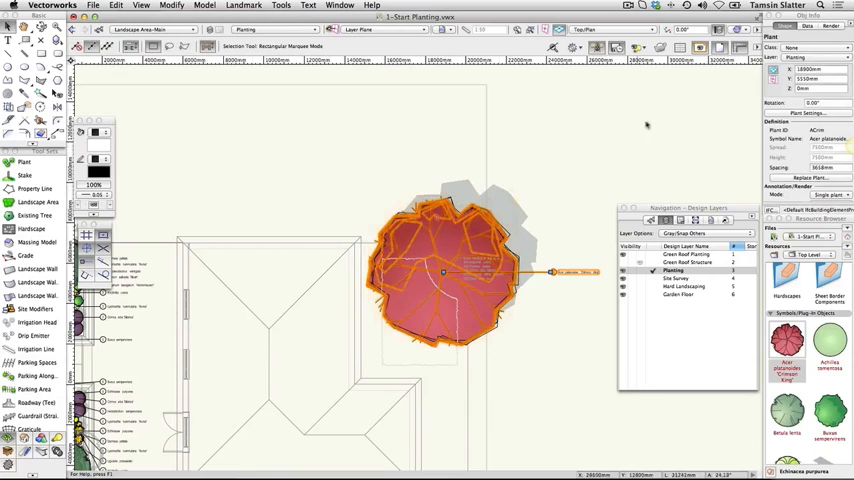
click(810, 56)
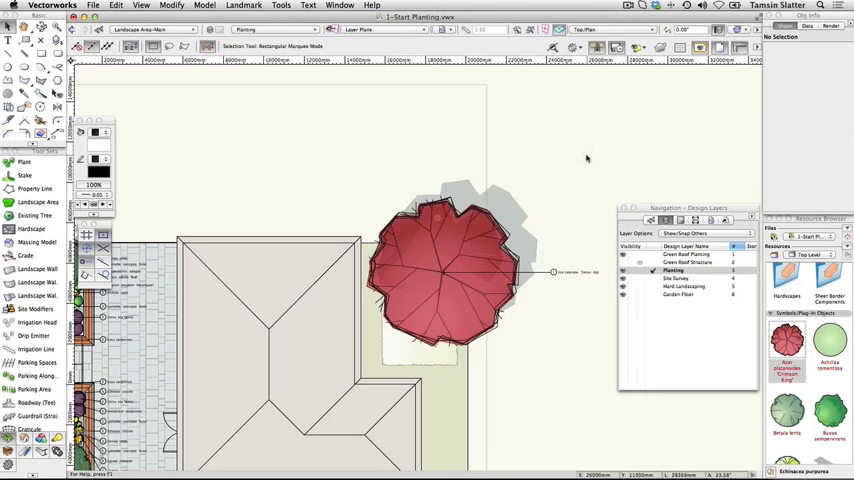
mouse_move(616, 196)
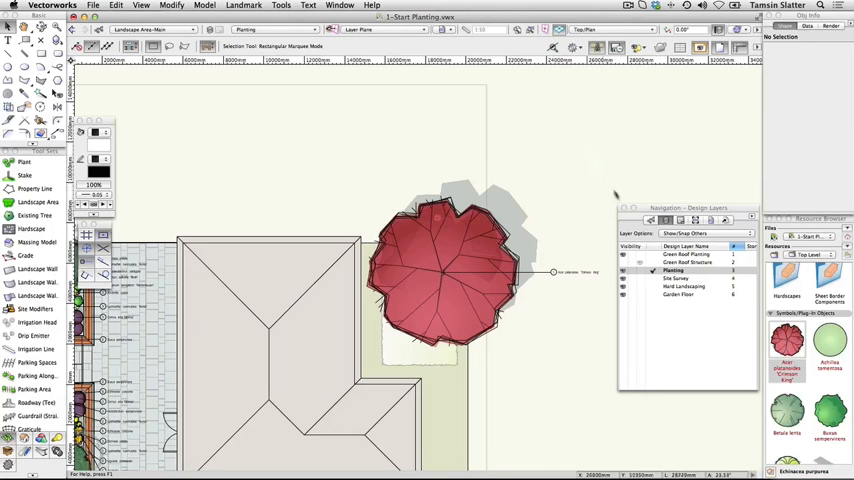